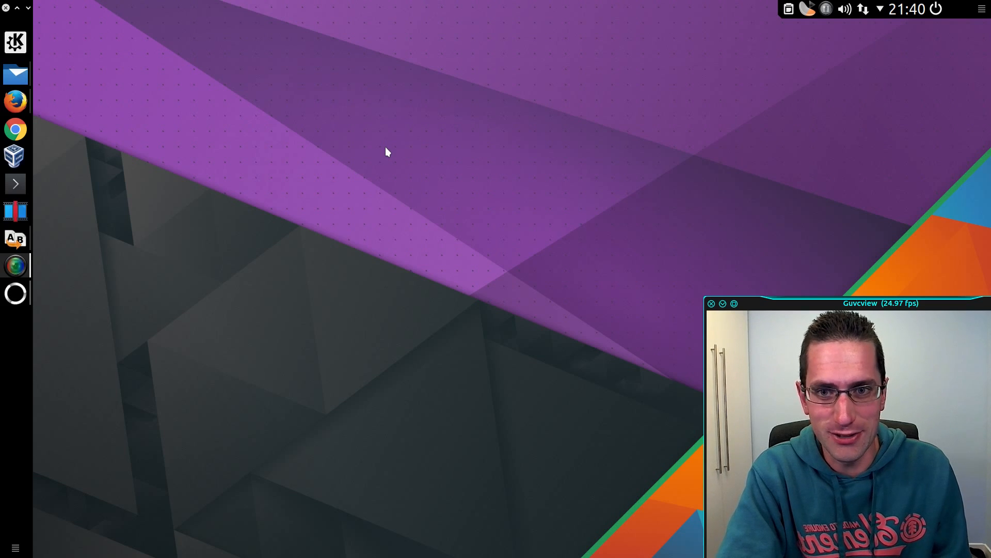
Change Desktop Session's default leave option from logout to Turn off computer, then confirm the power button's shutdown countdown.
click(711, 304)
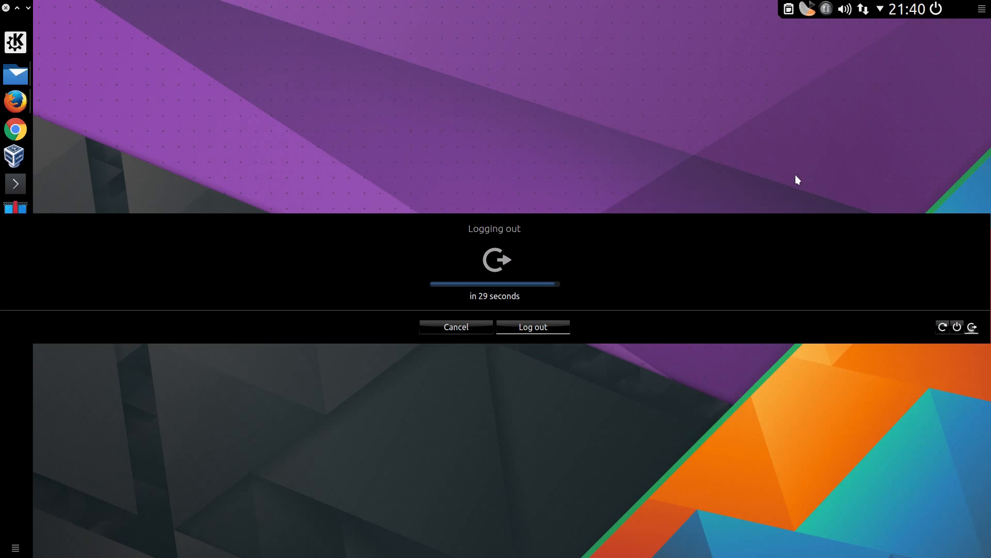
mouse_move(943, 332)
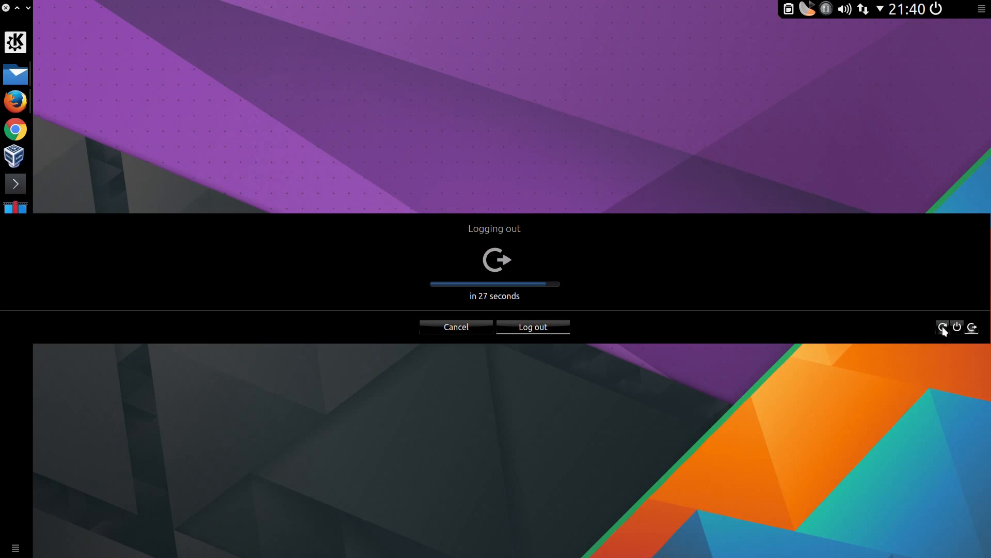
click(455, 327)
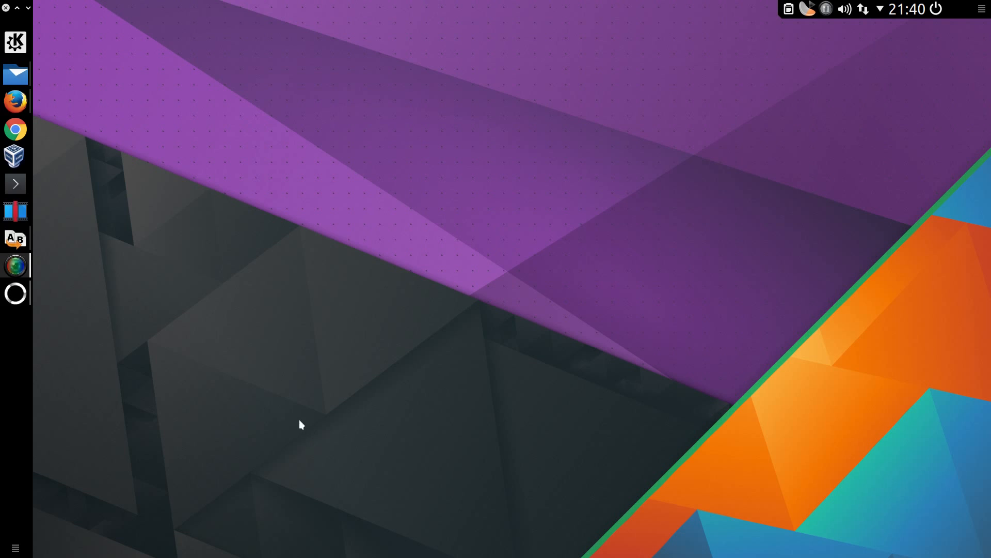
mouse_move(196, 145)
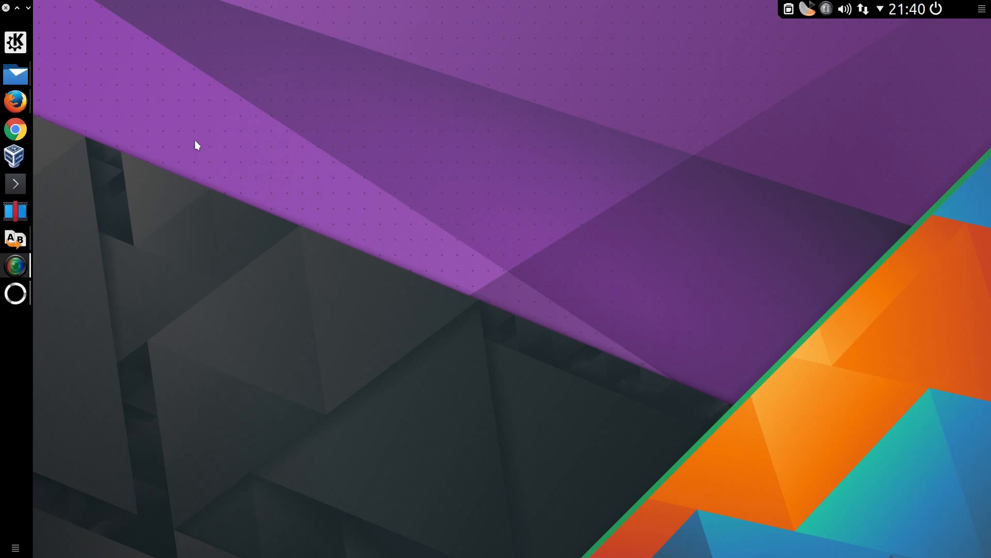
click(14, 42)
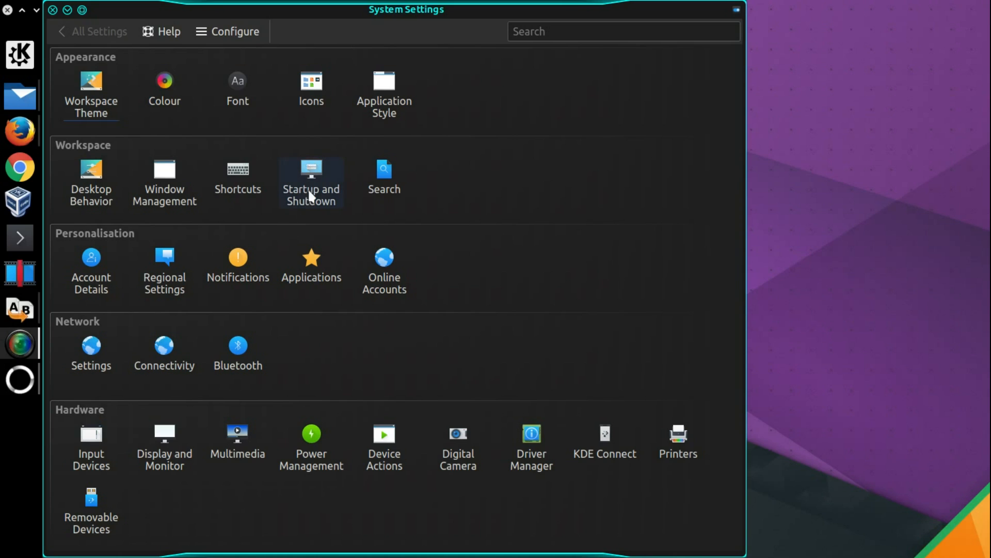
mouse_move(311, 177)
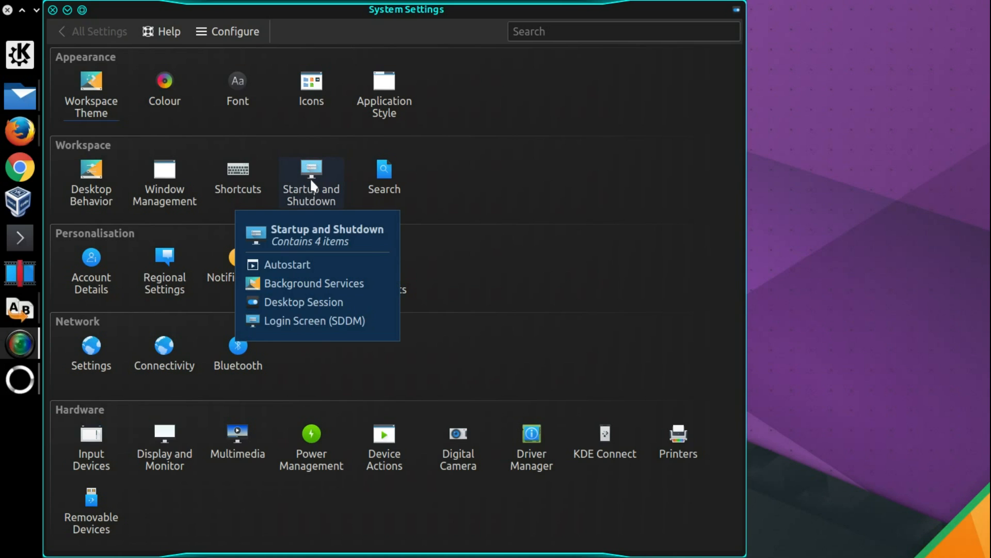
click(285, 264)
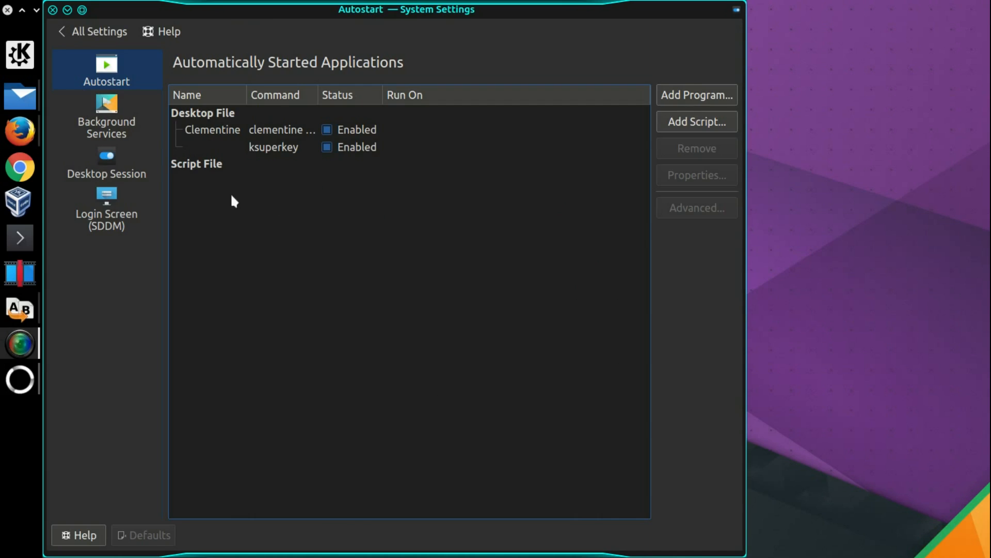
click(107, 165)
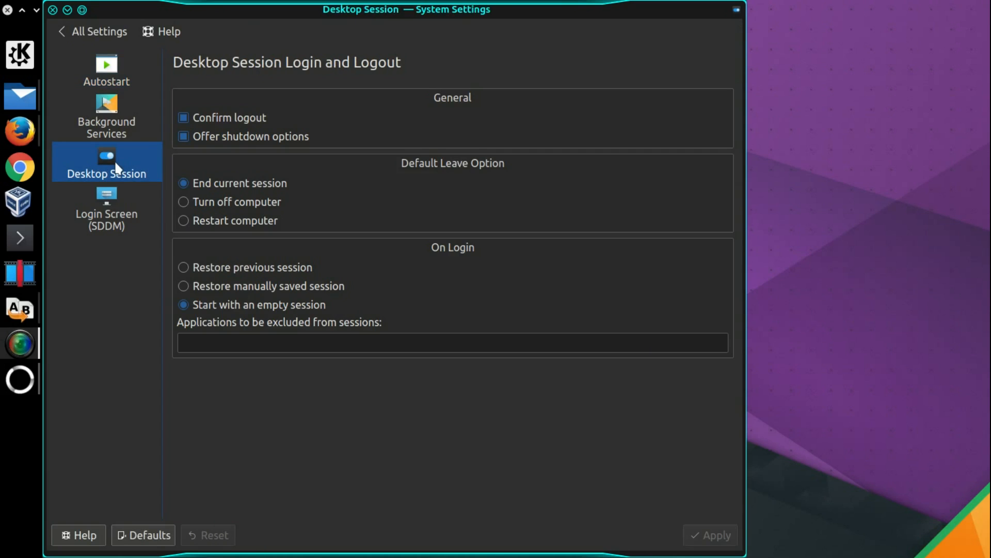
mouse_move(183, 165)
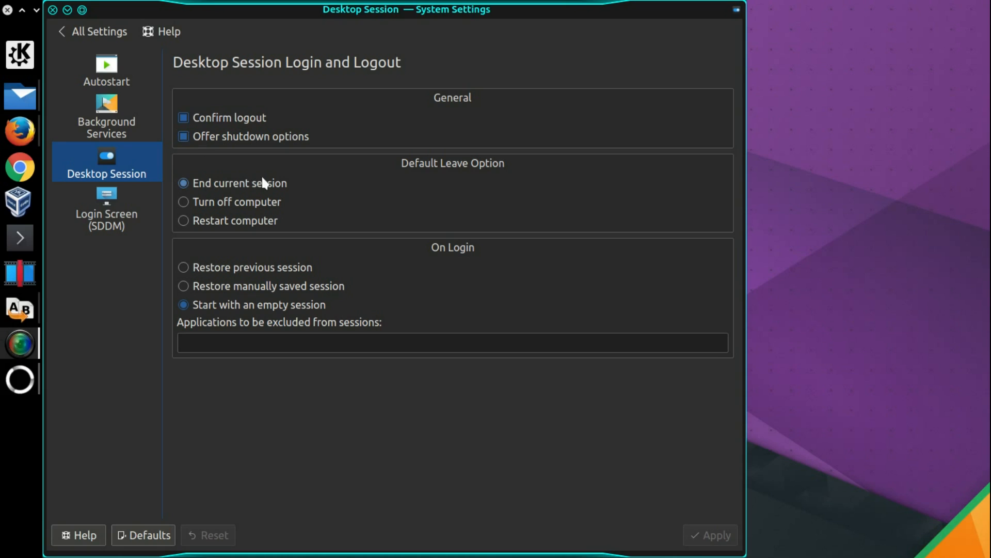
click(183, 202)
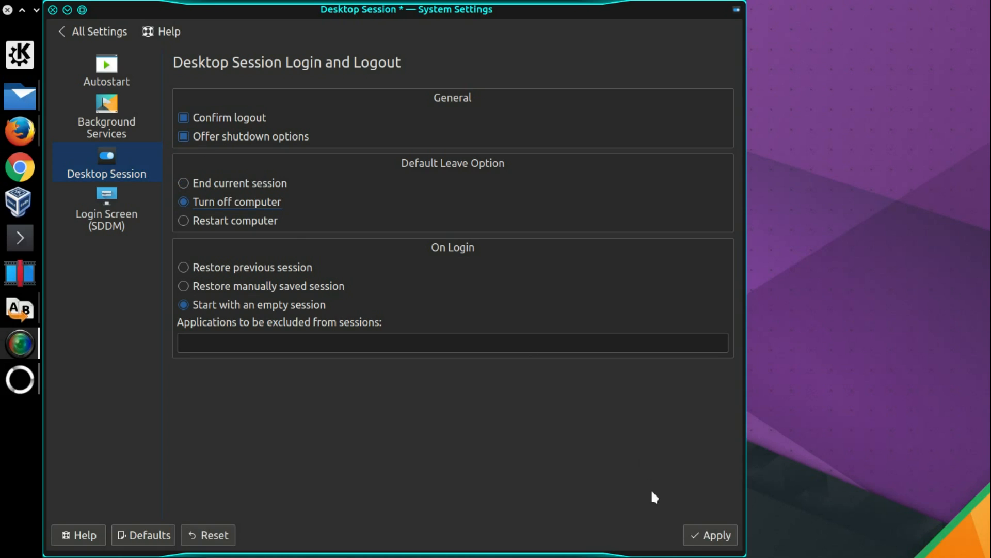
click(710, 534)
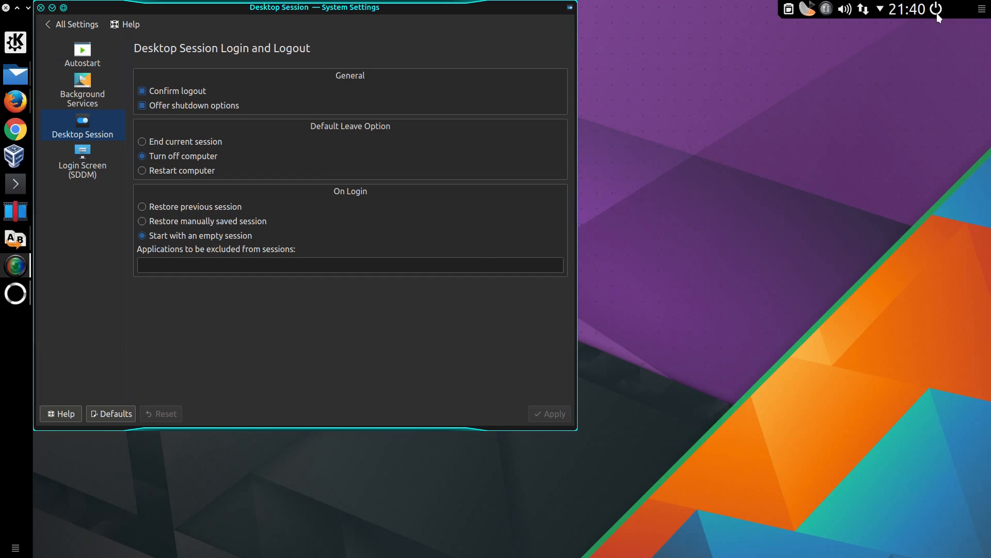
click(938, 9)
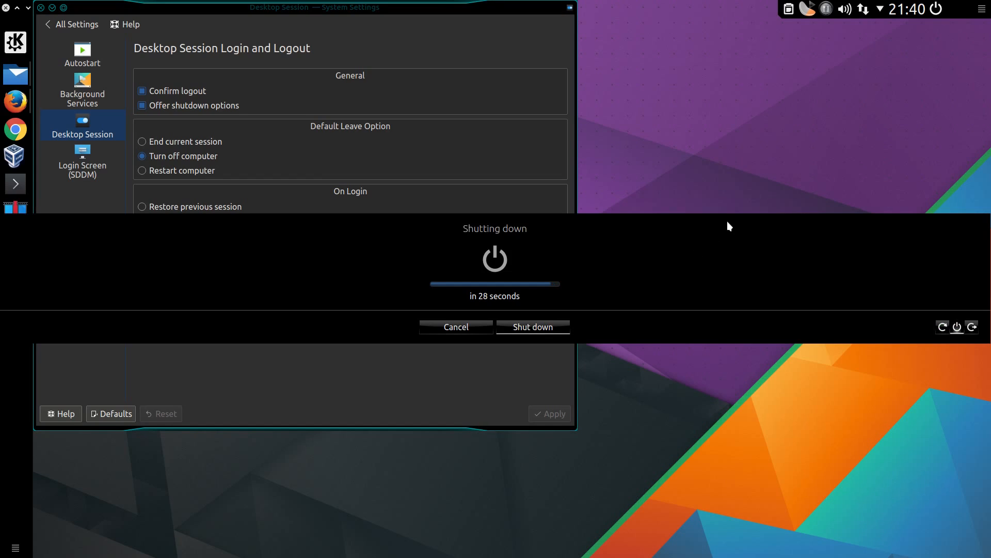
click(455, 326)
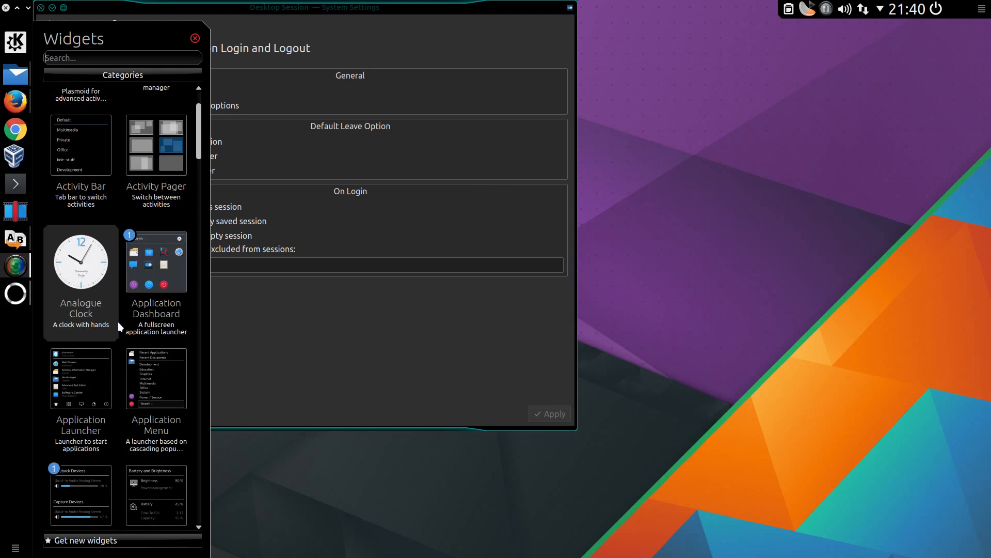
Scroll down the widgets list to reach the Lock/Logout widget.
scroll(down, 3)
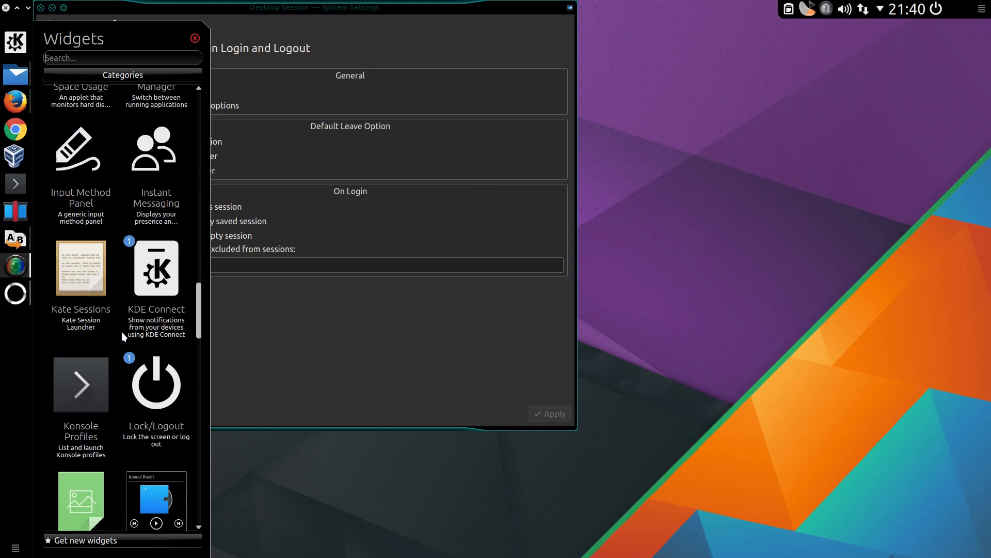
scroll(down, 3)
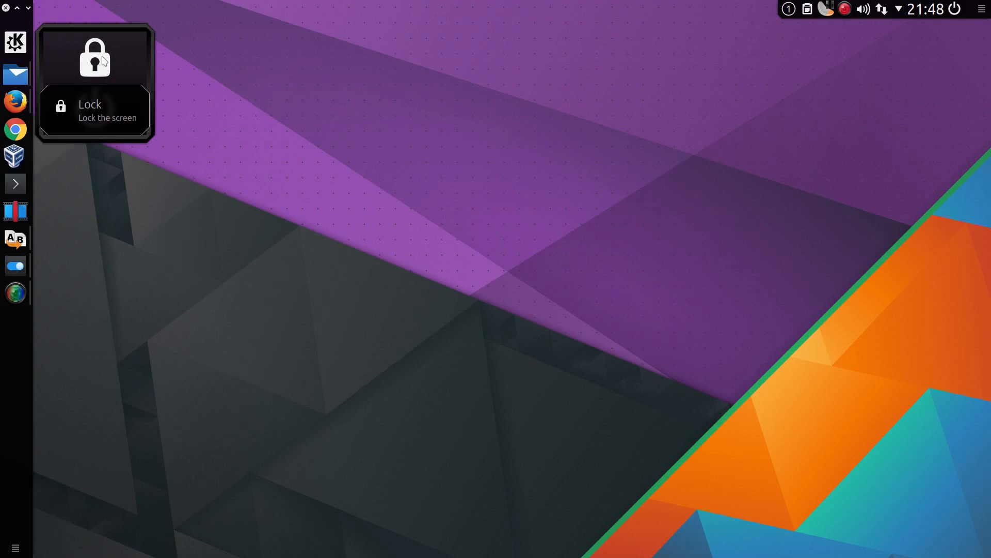
Bring up Lock/Logout Settings from the widget's right-click menu.
right_click(95, 57)
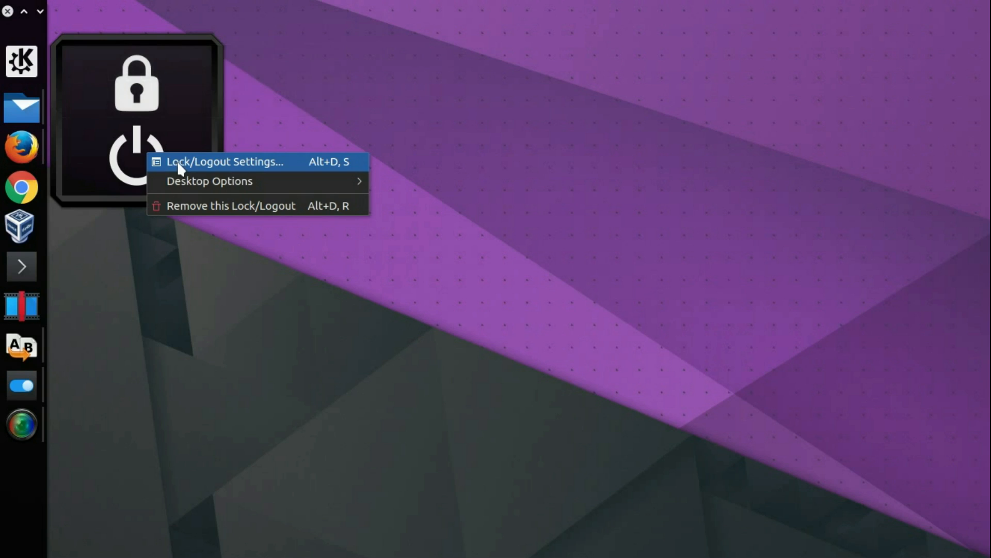
mouse_move(203, 171)
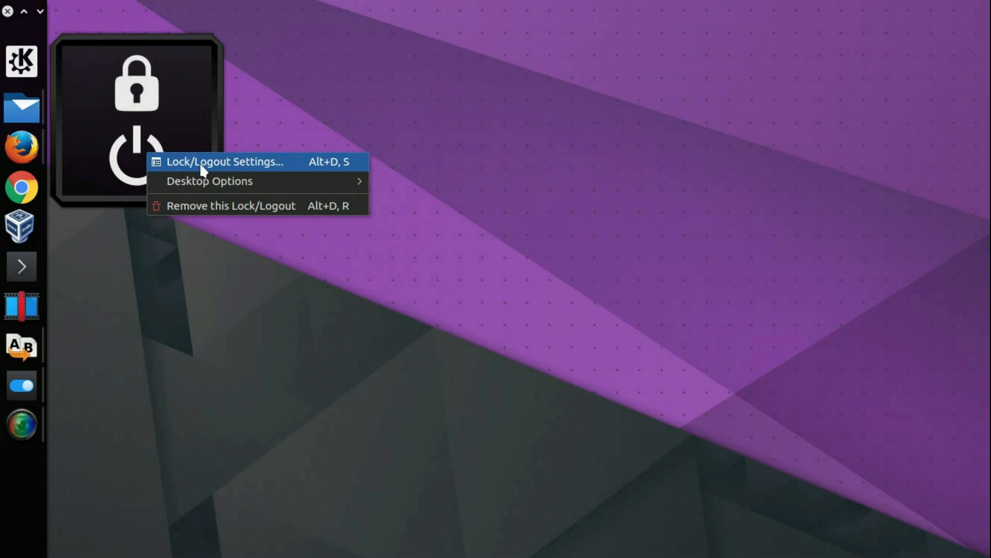
click(225, 161)
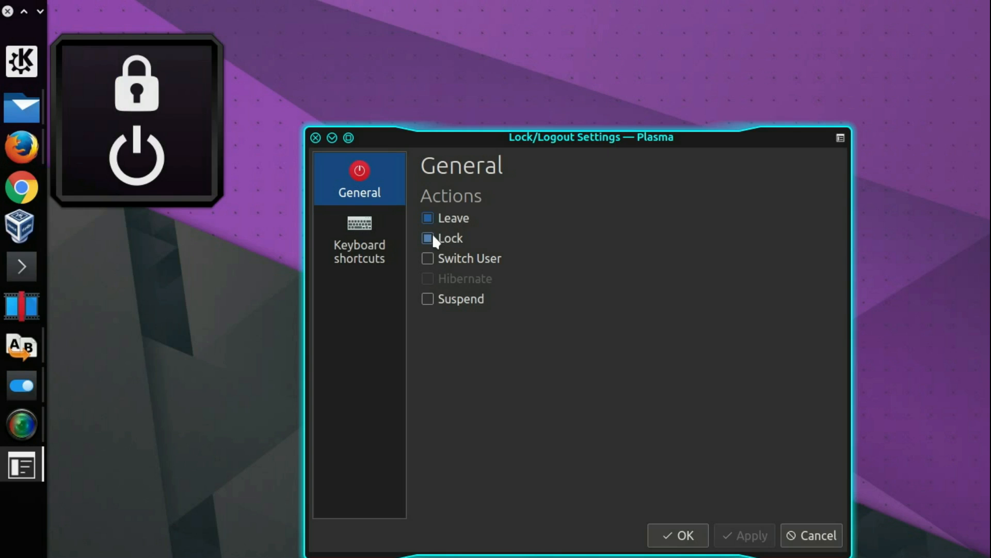
Untick Lock in the widget settings, then dismiss the widget's shutdown countdown.
click(427, 238)
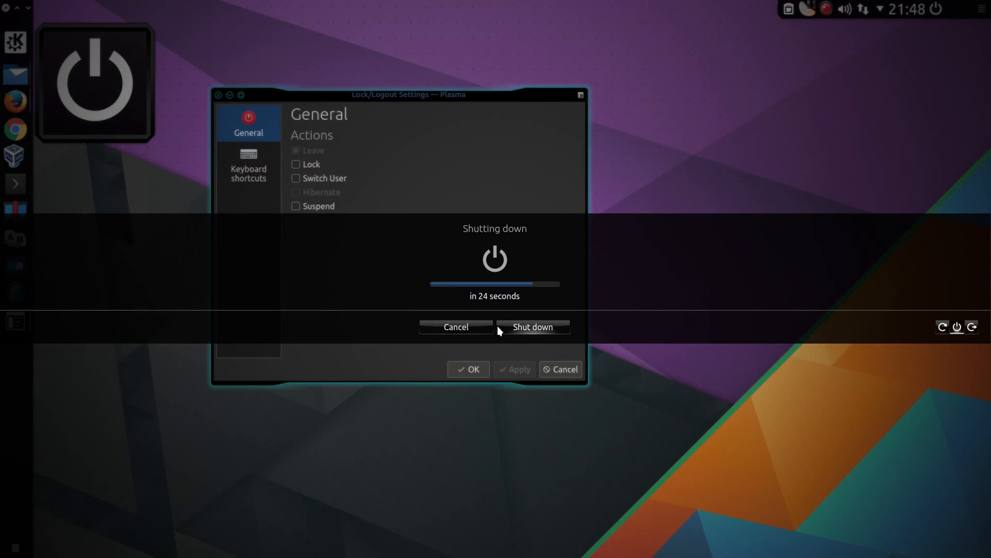
click(454, 327)
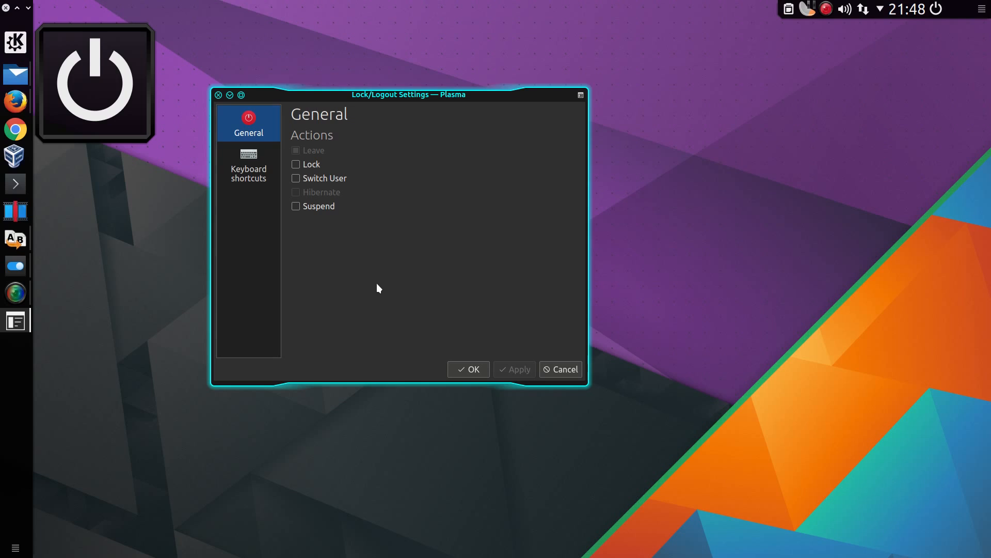